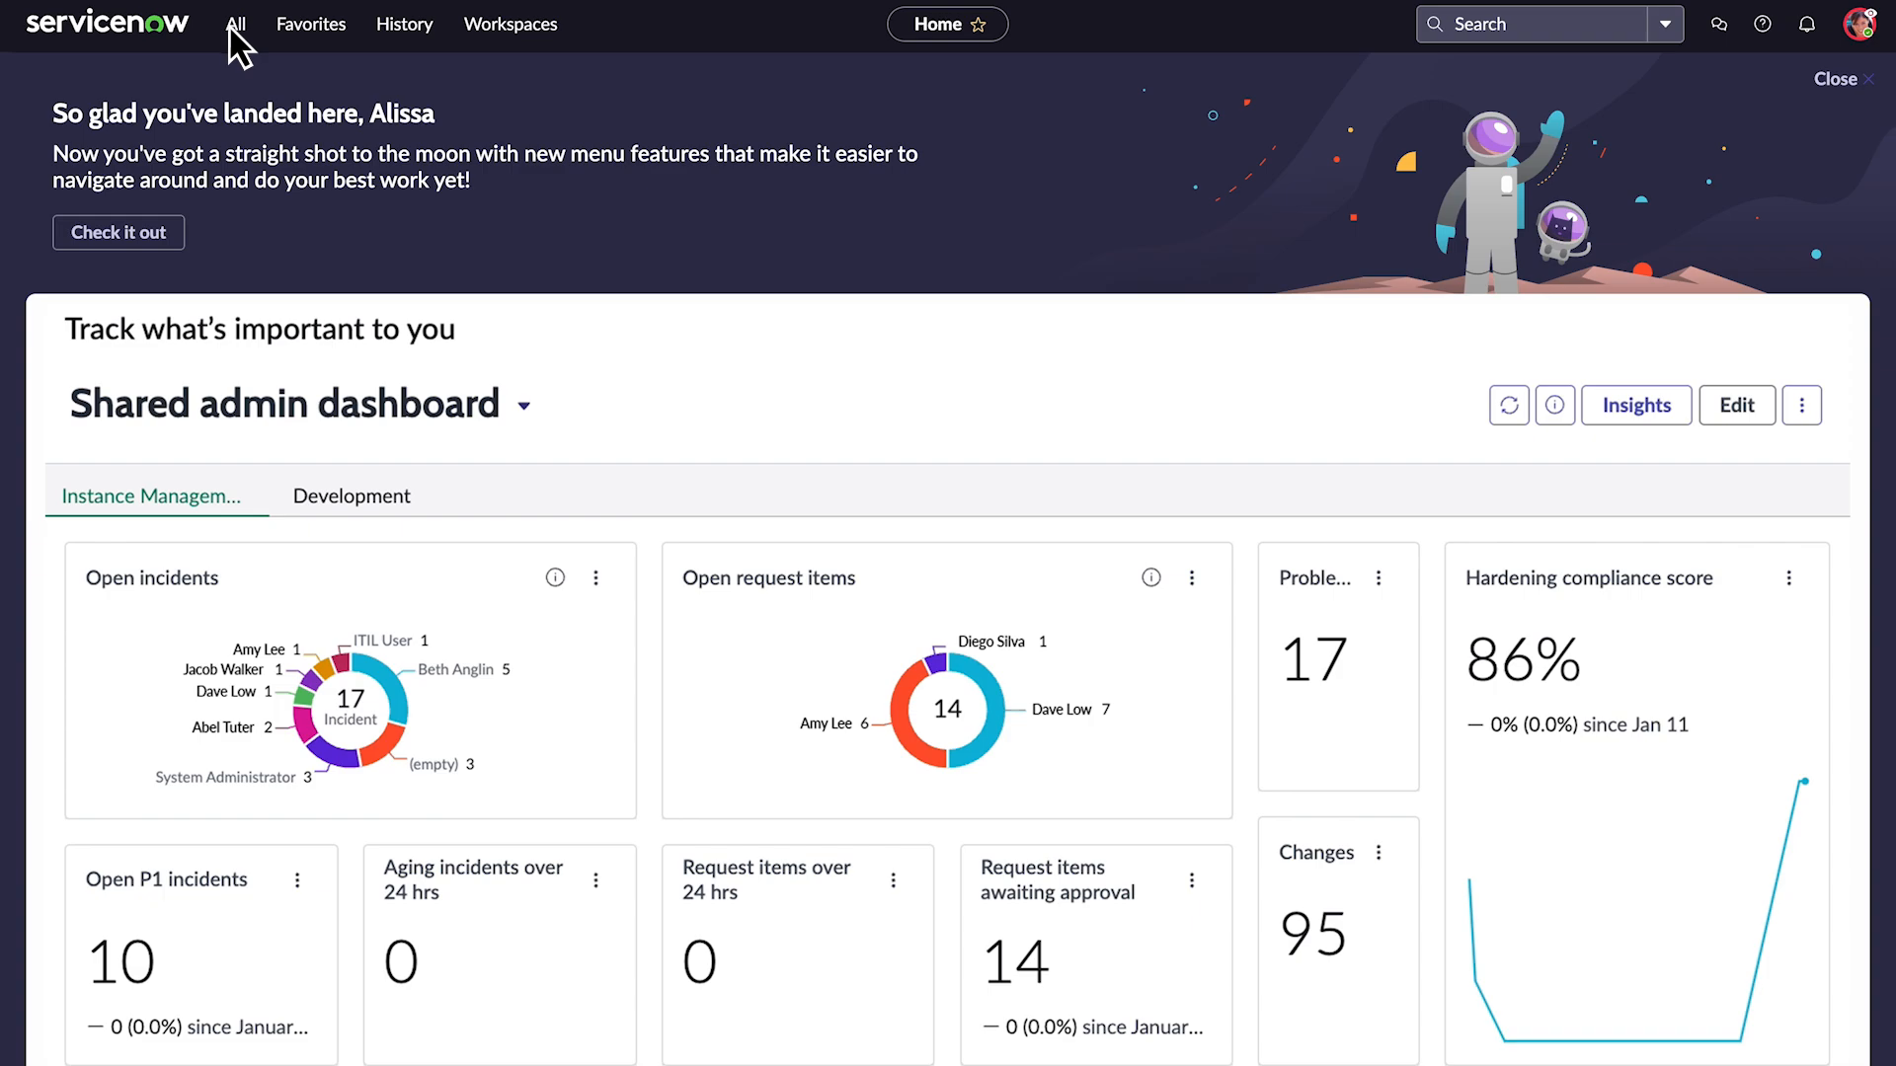
- Filter the All menu to Schedule Optimization and reach its Scheduling Attributes module
click(235, 23)
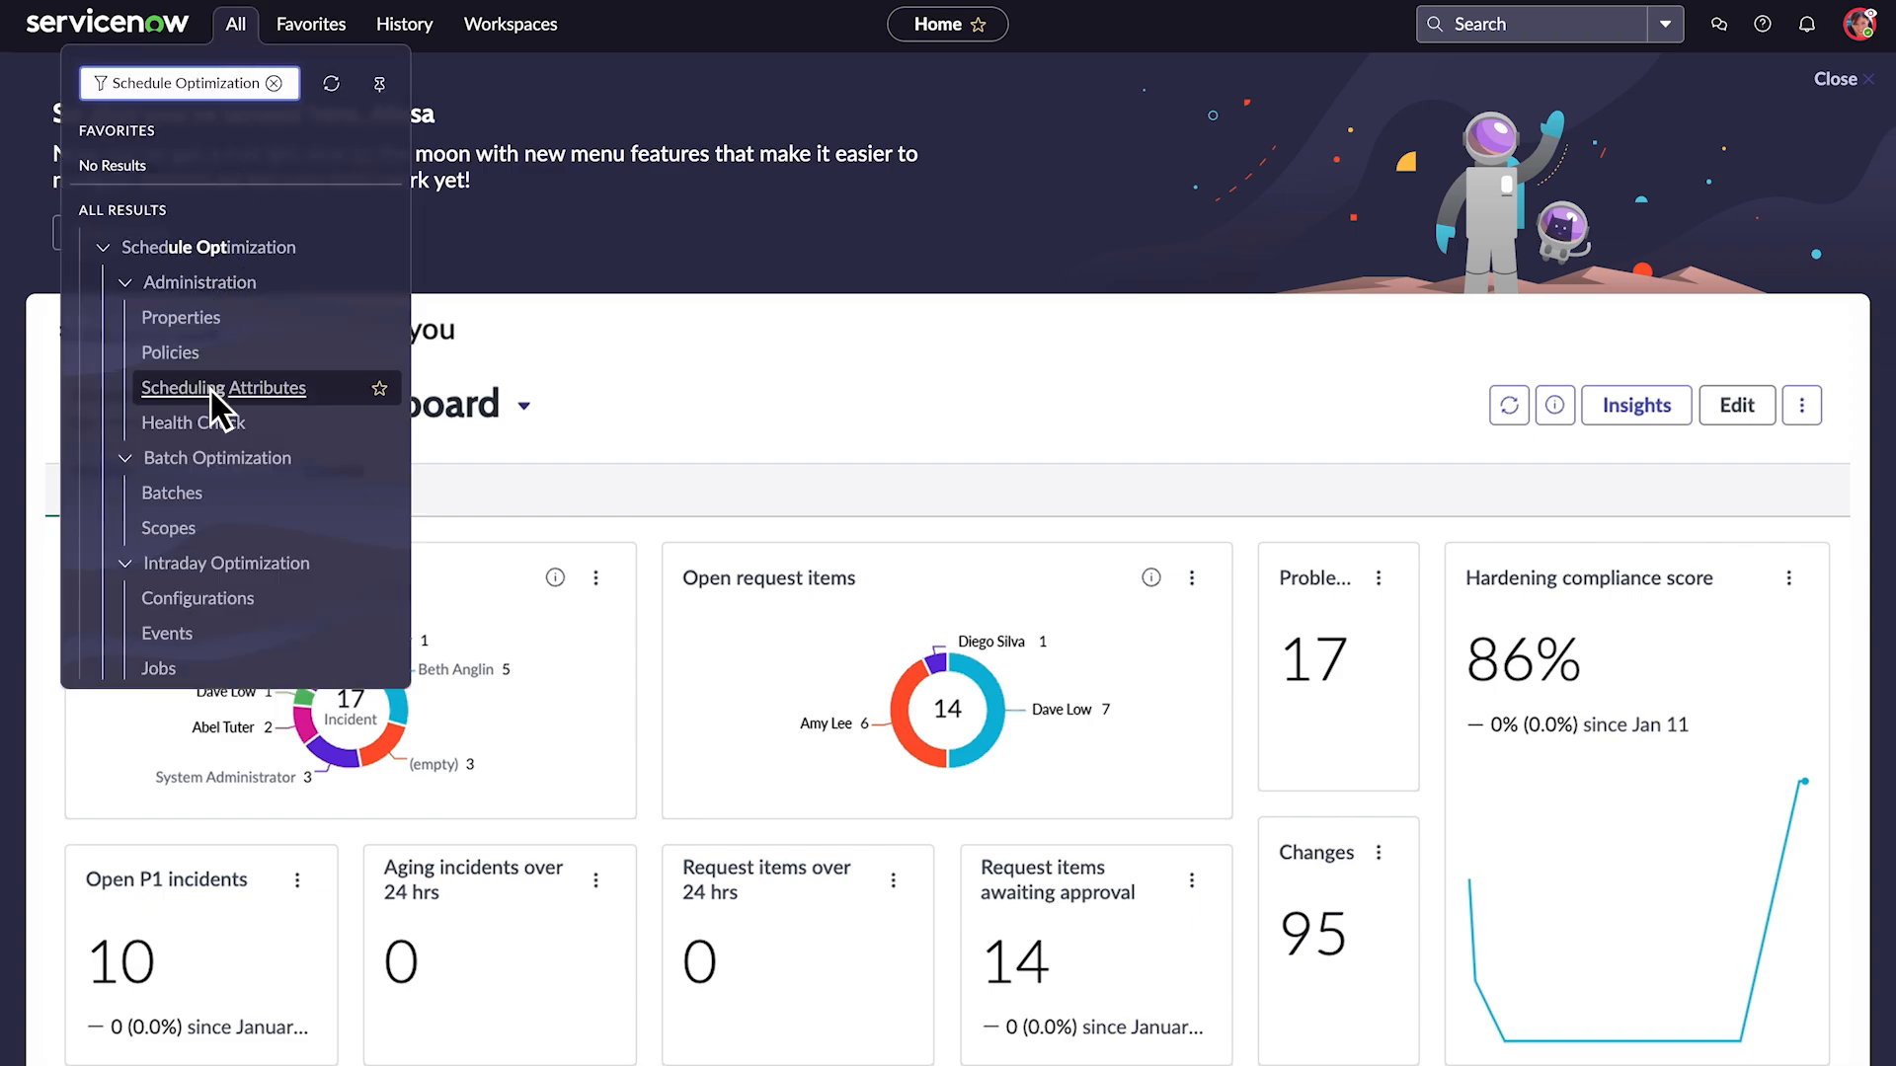
click(223, 387)
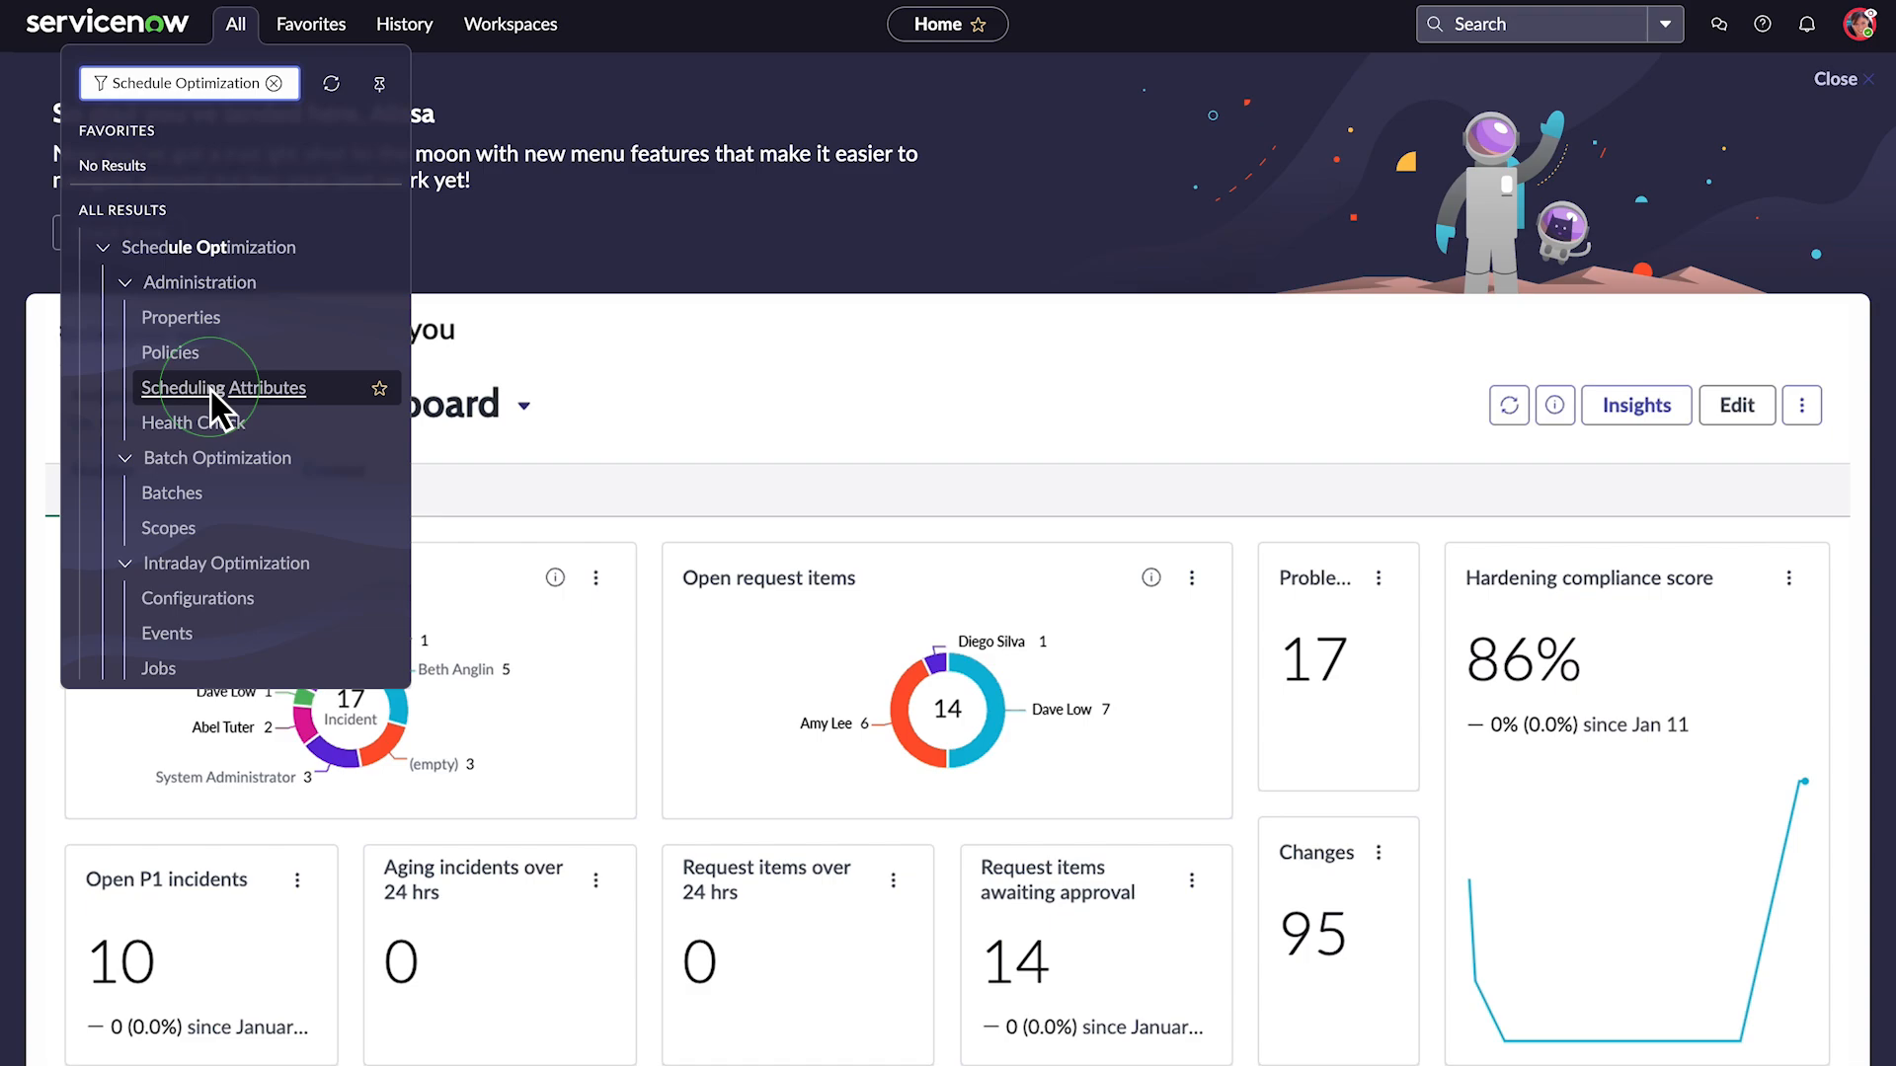
- Show the empty On Demand Applicable Policies list of the Northeast Technicians scheduling attribute
click(223, 387)
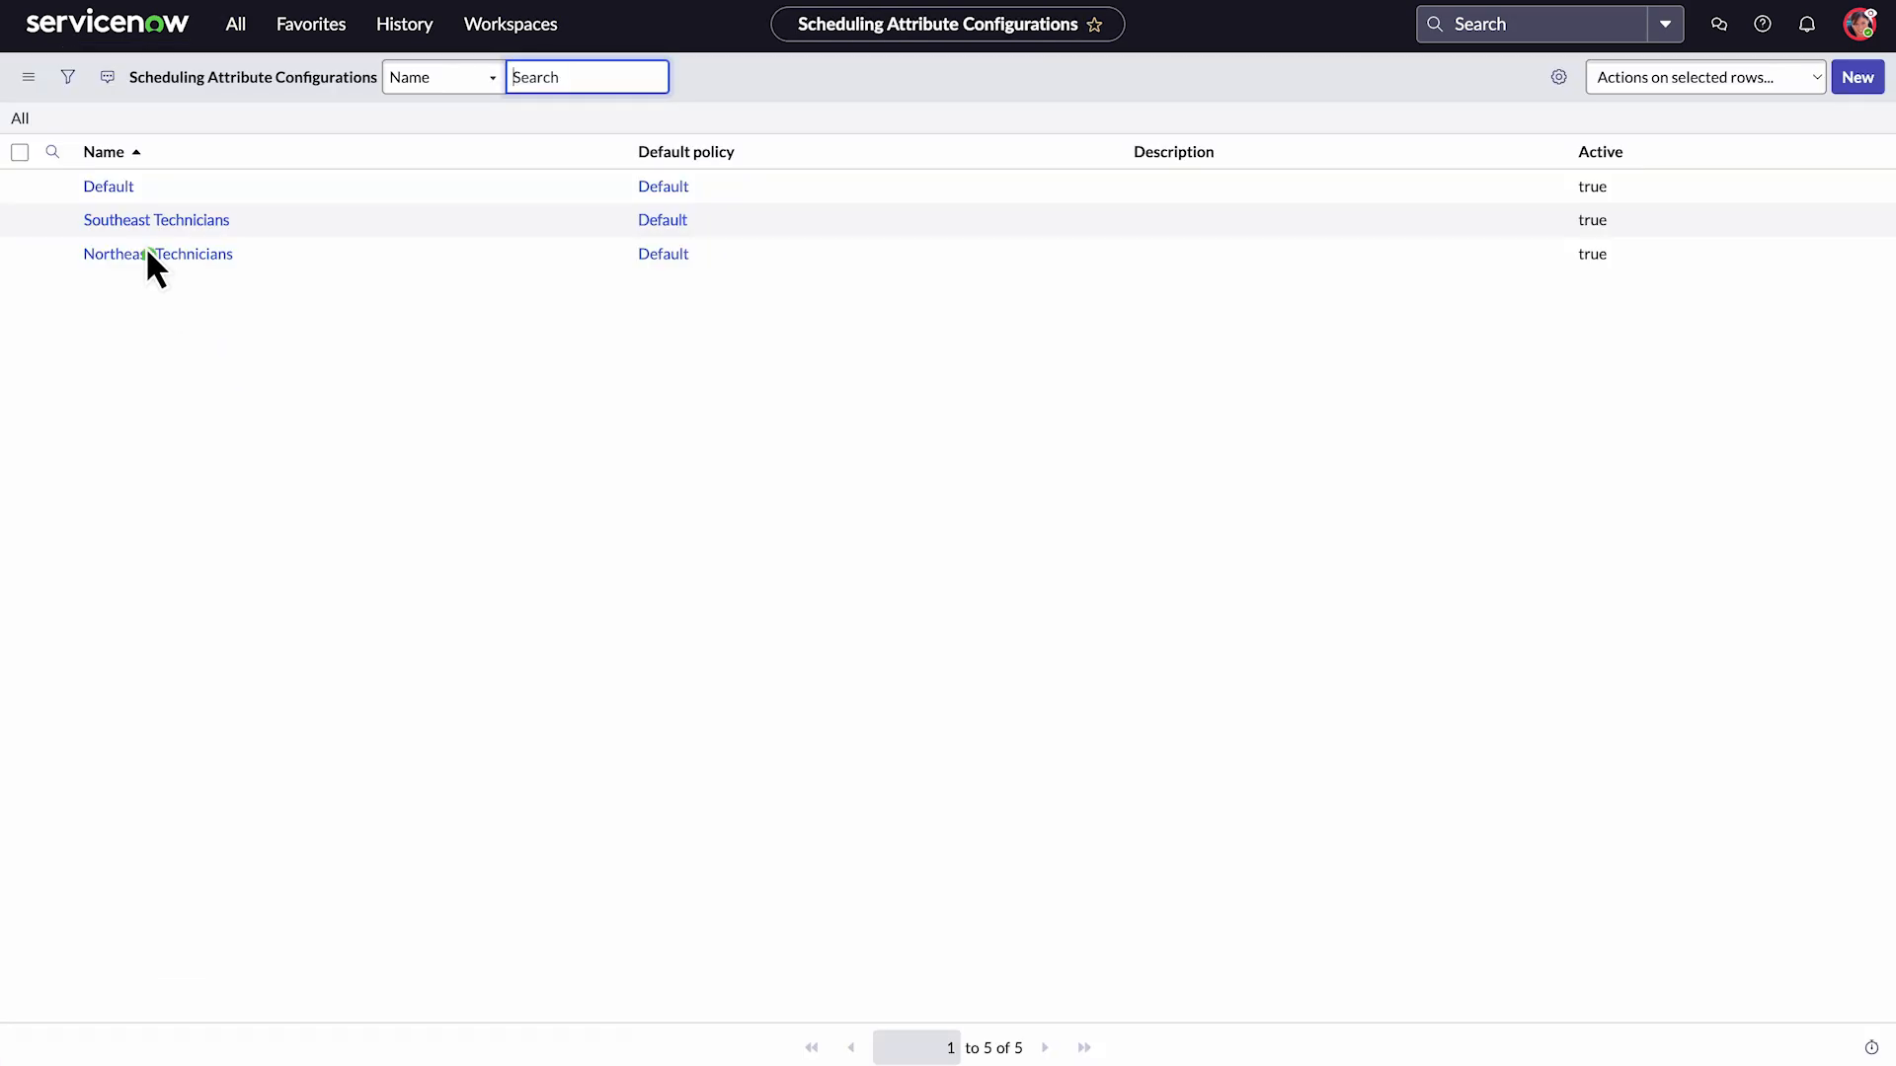
click(158, 255)
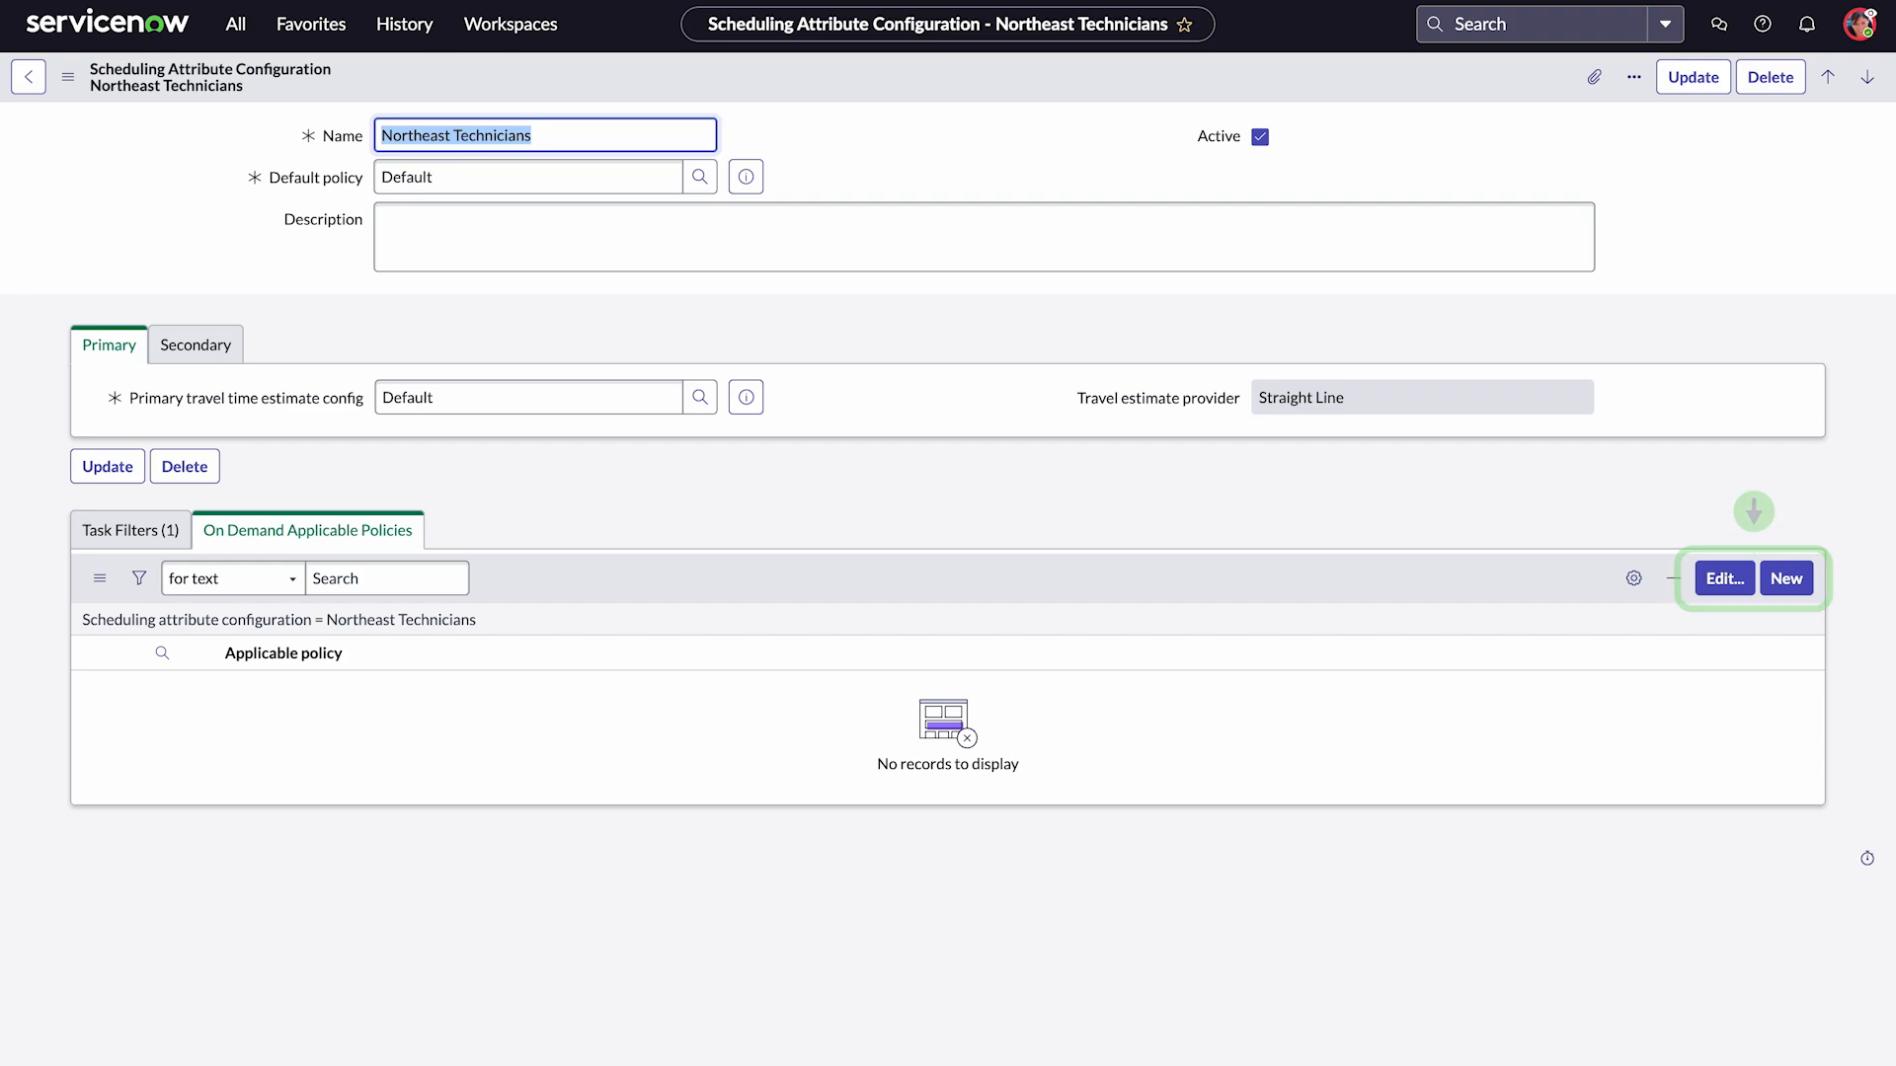
- Add the Enable overtime policy to Northeast Technicians' on-demand applicable policies and save
click(1722, 579)
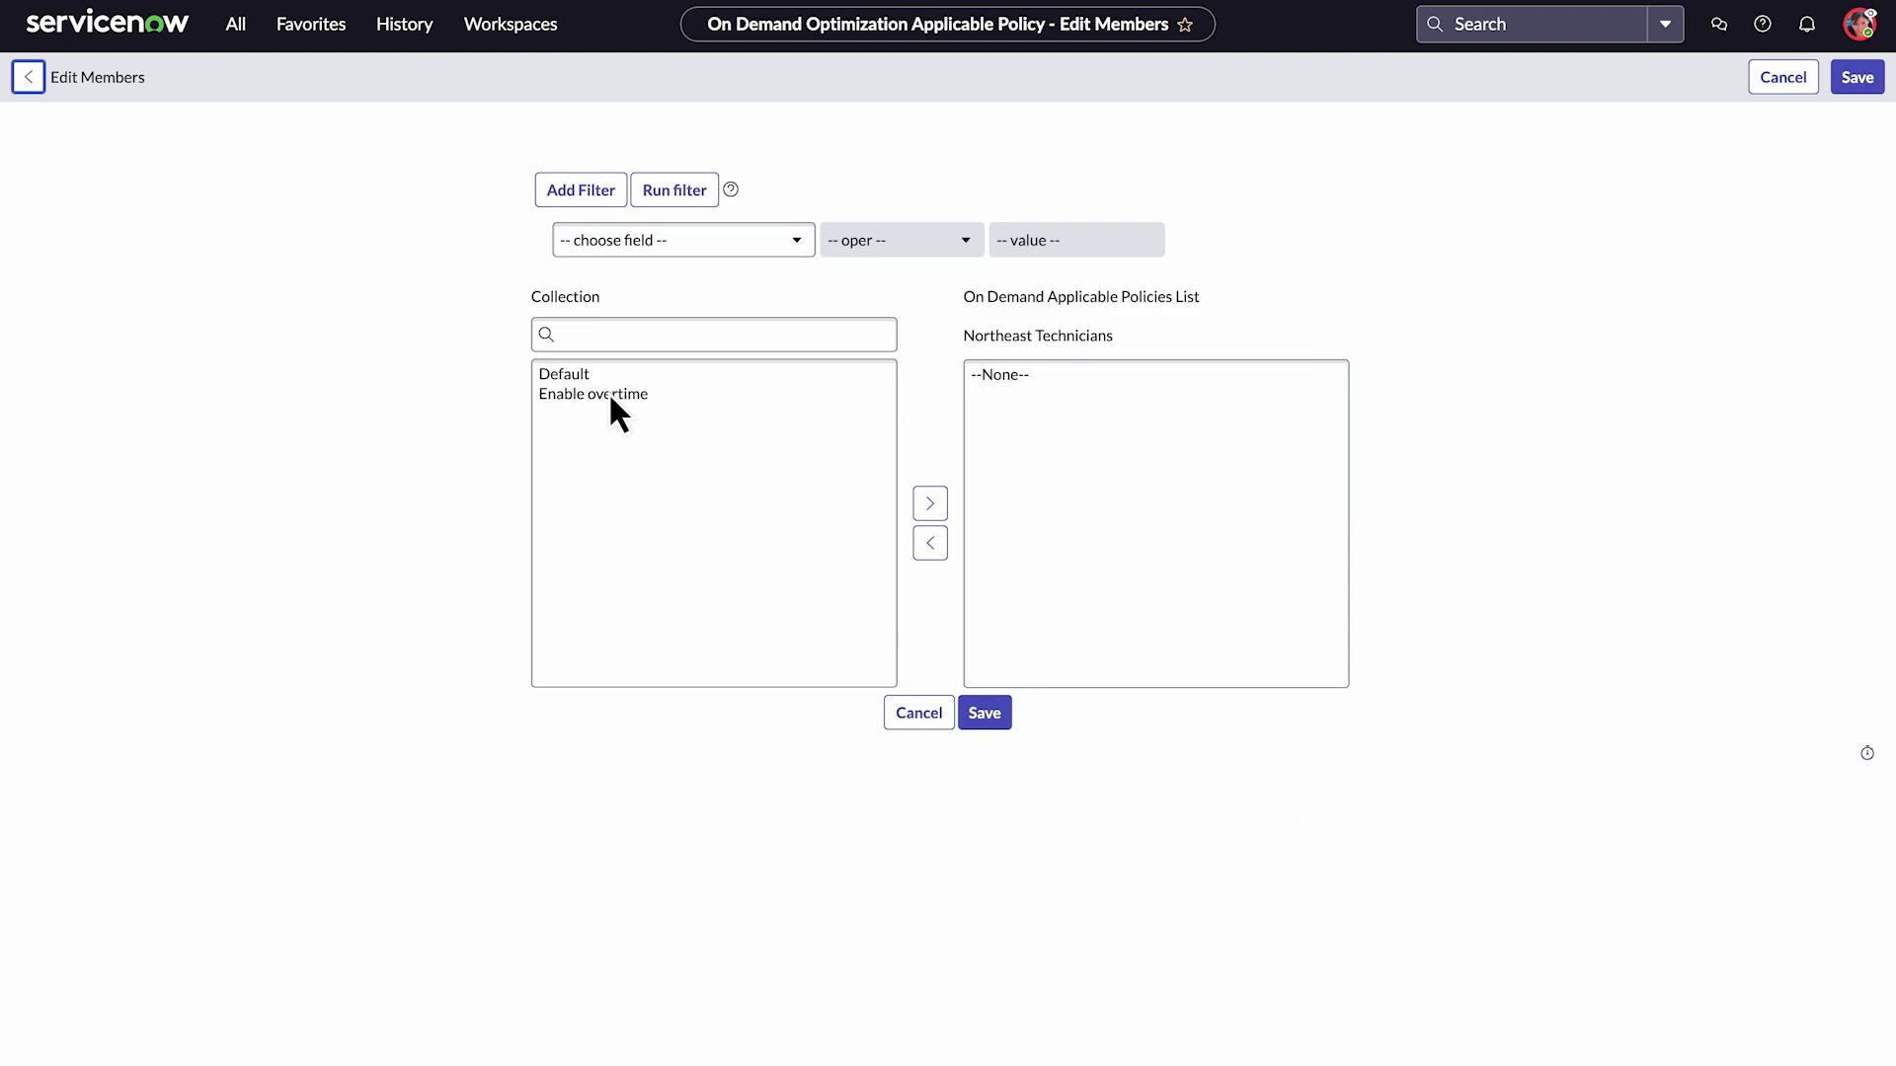
click(929, 502)
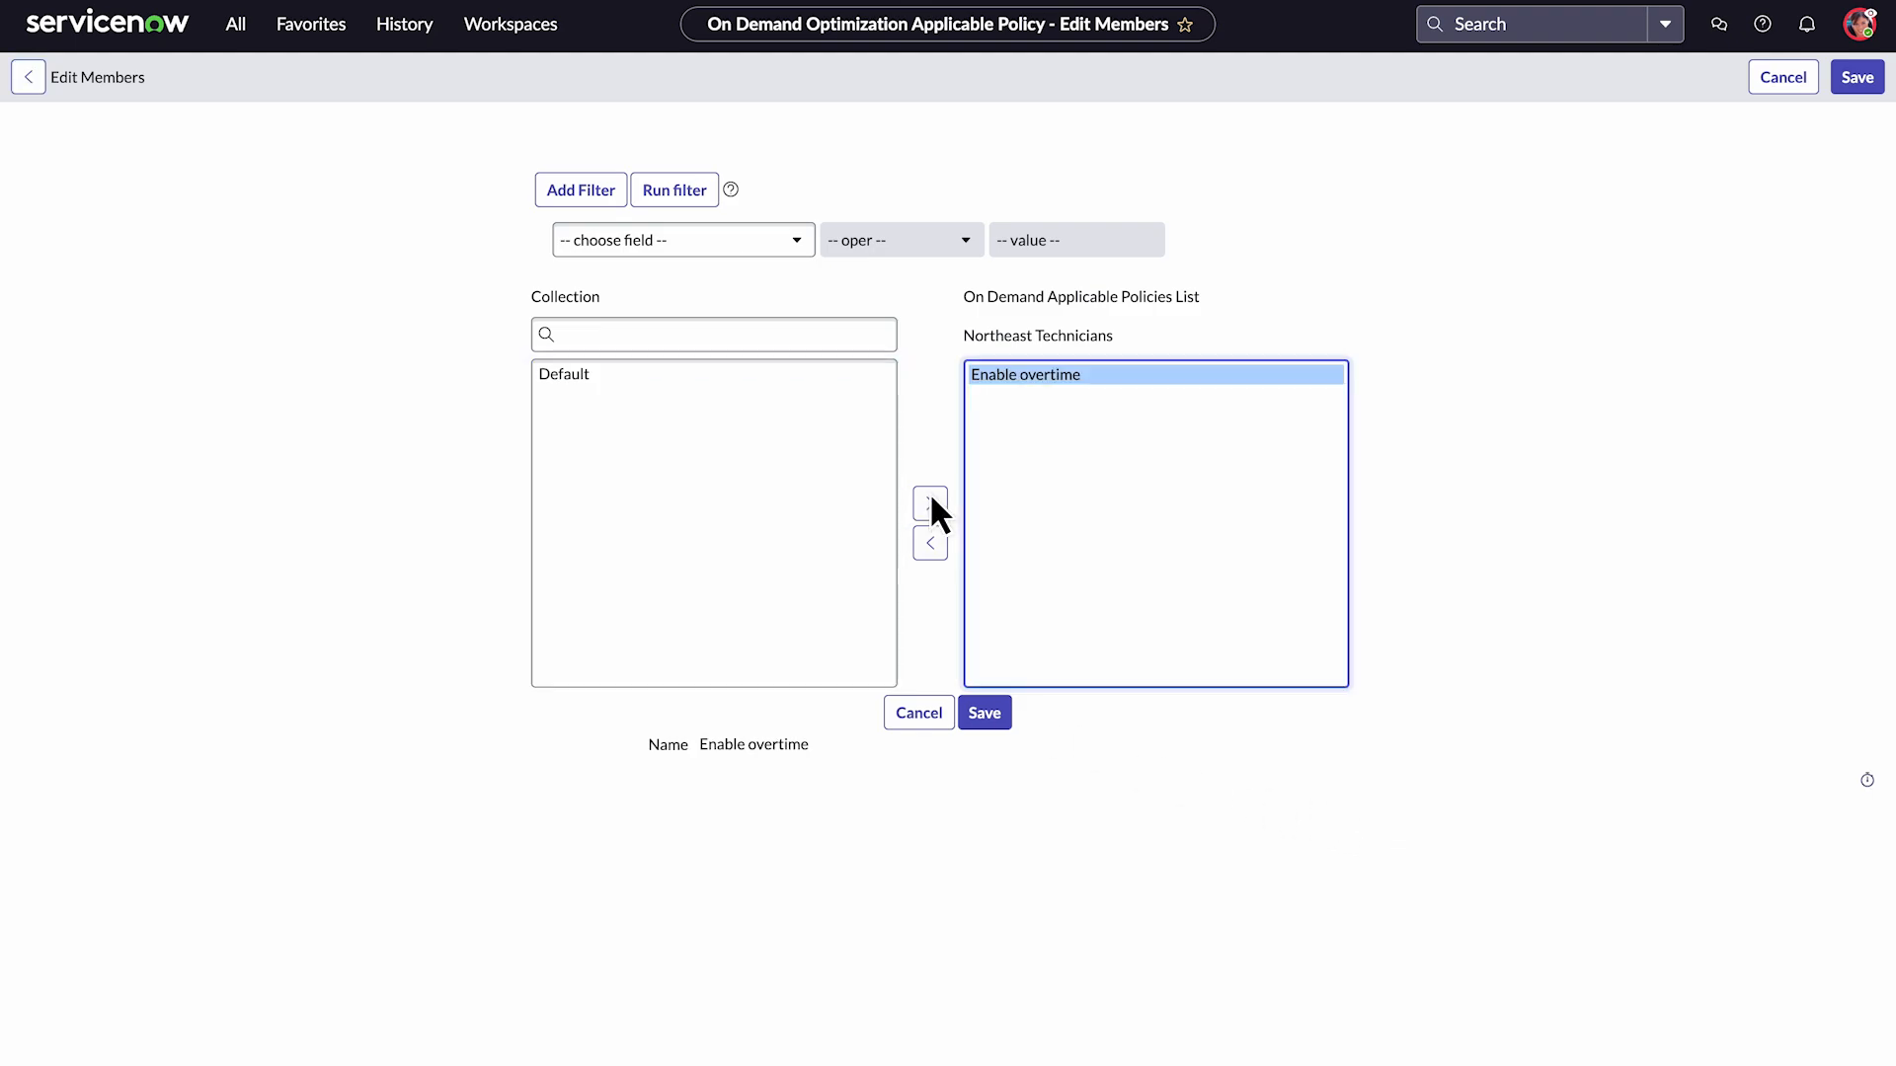
click(983, 713)
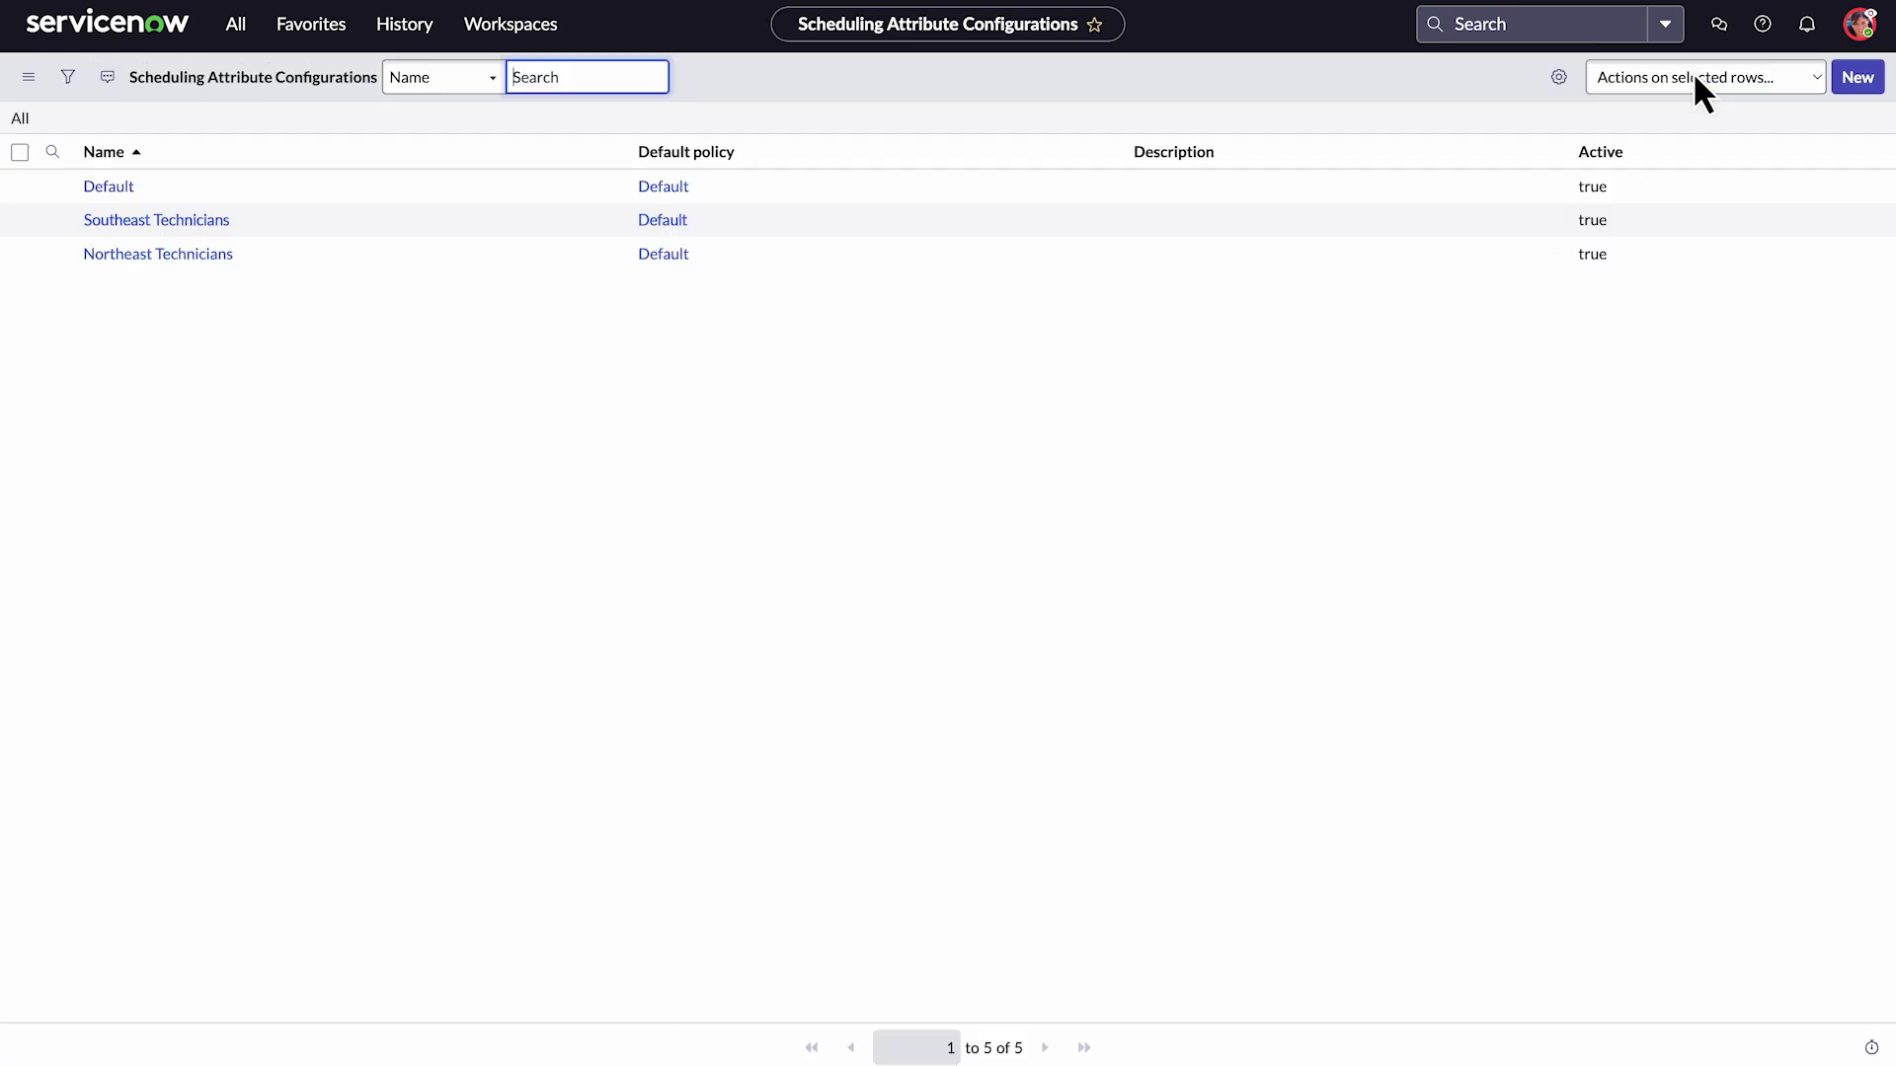
- Reach the Northeast record under Intraday Optimization > Configurations
click(235, 24)
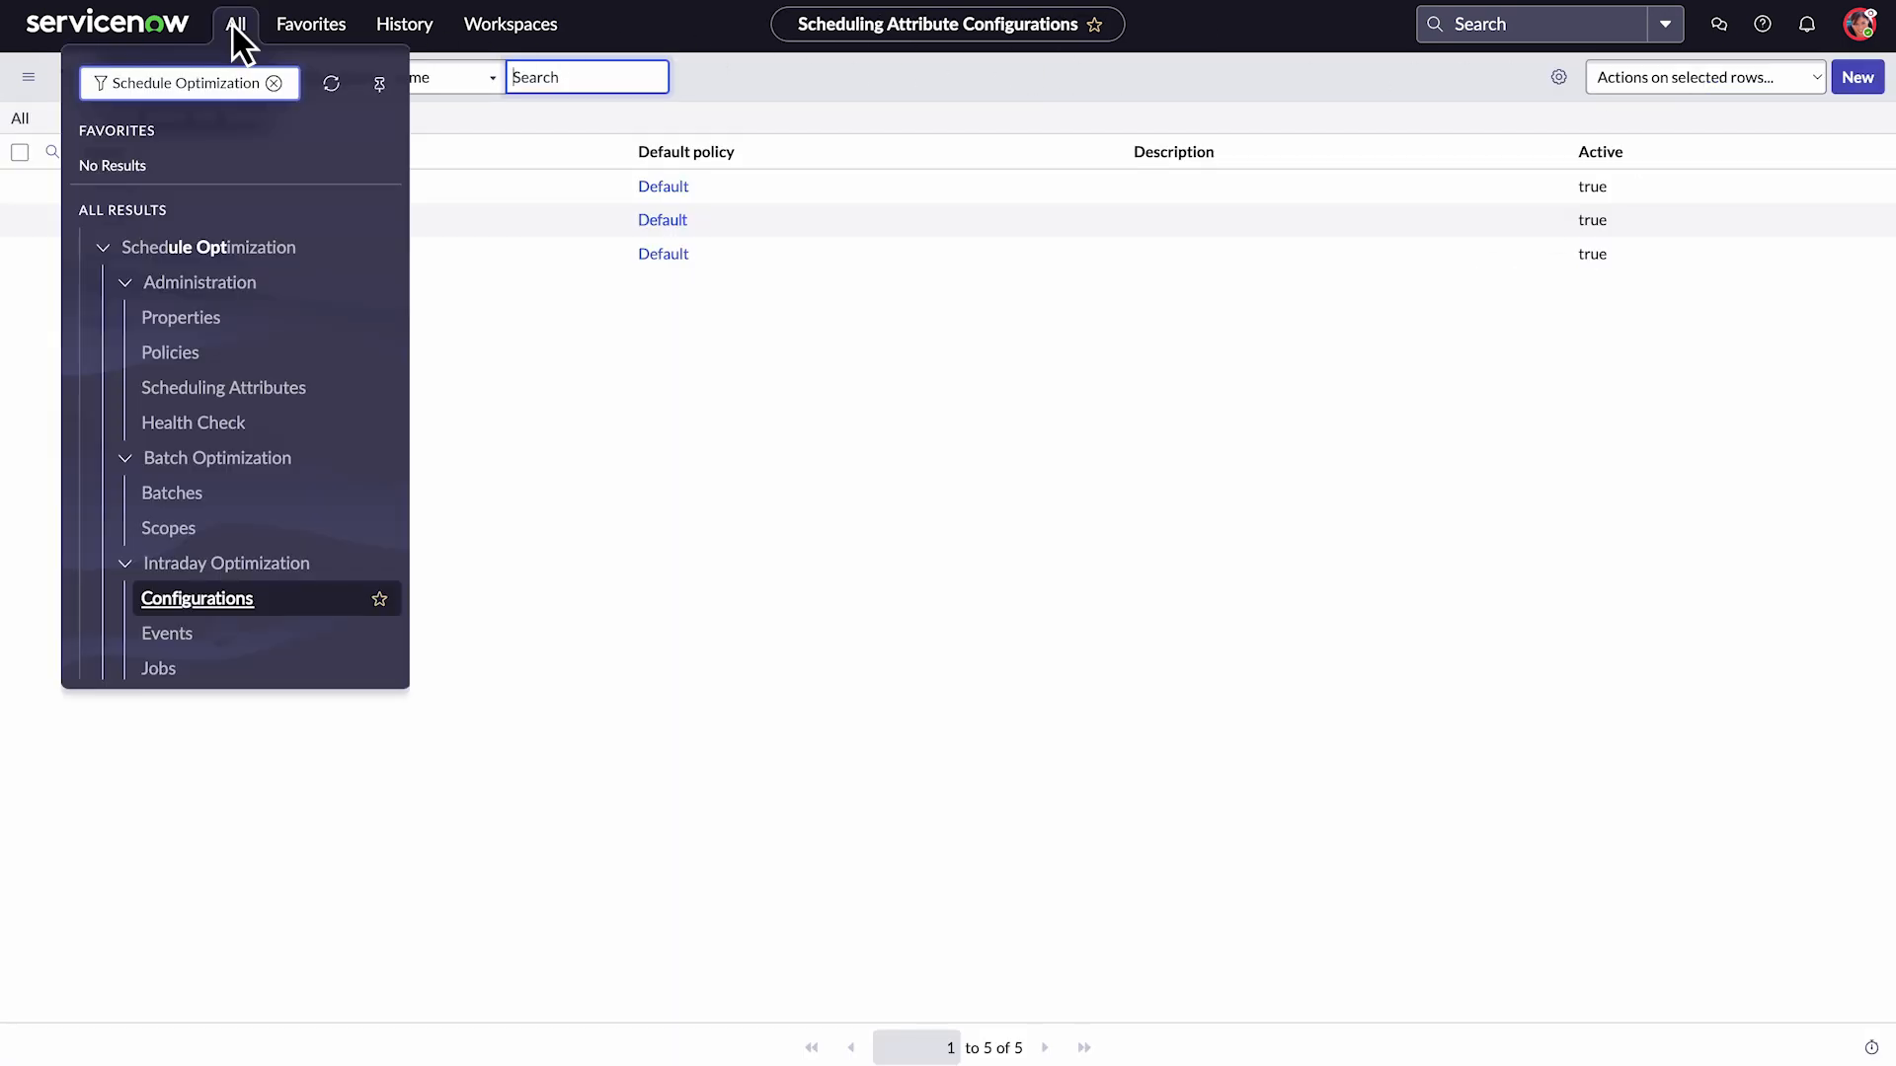
mouse_move(201, 620)
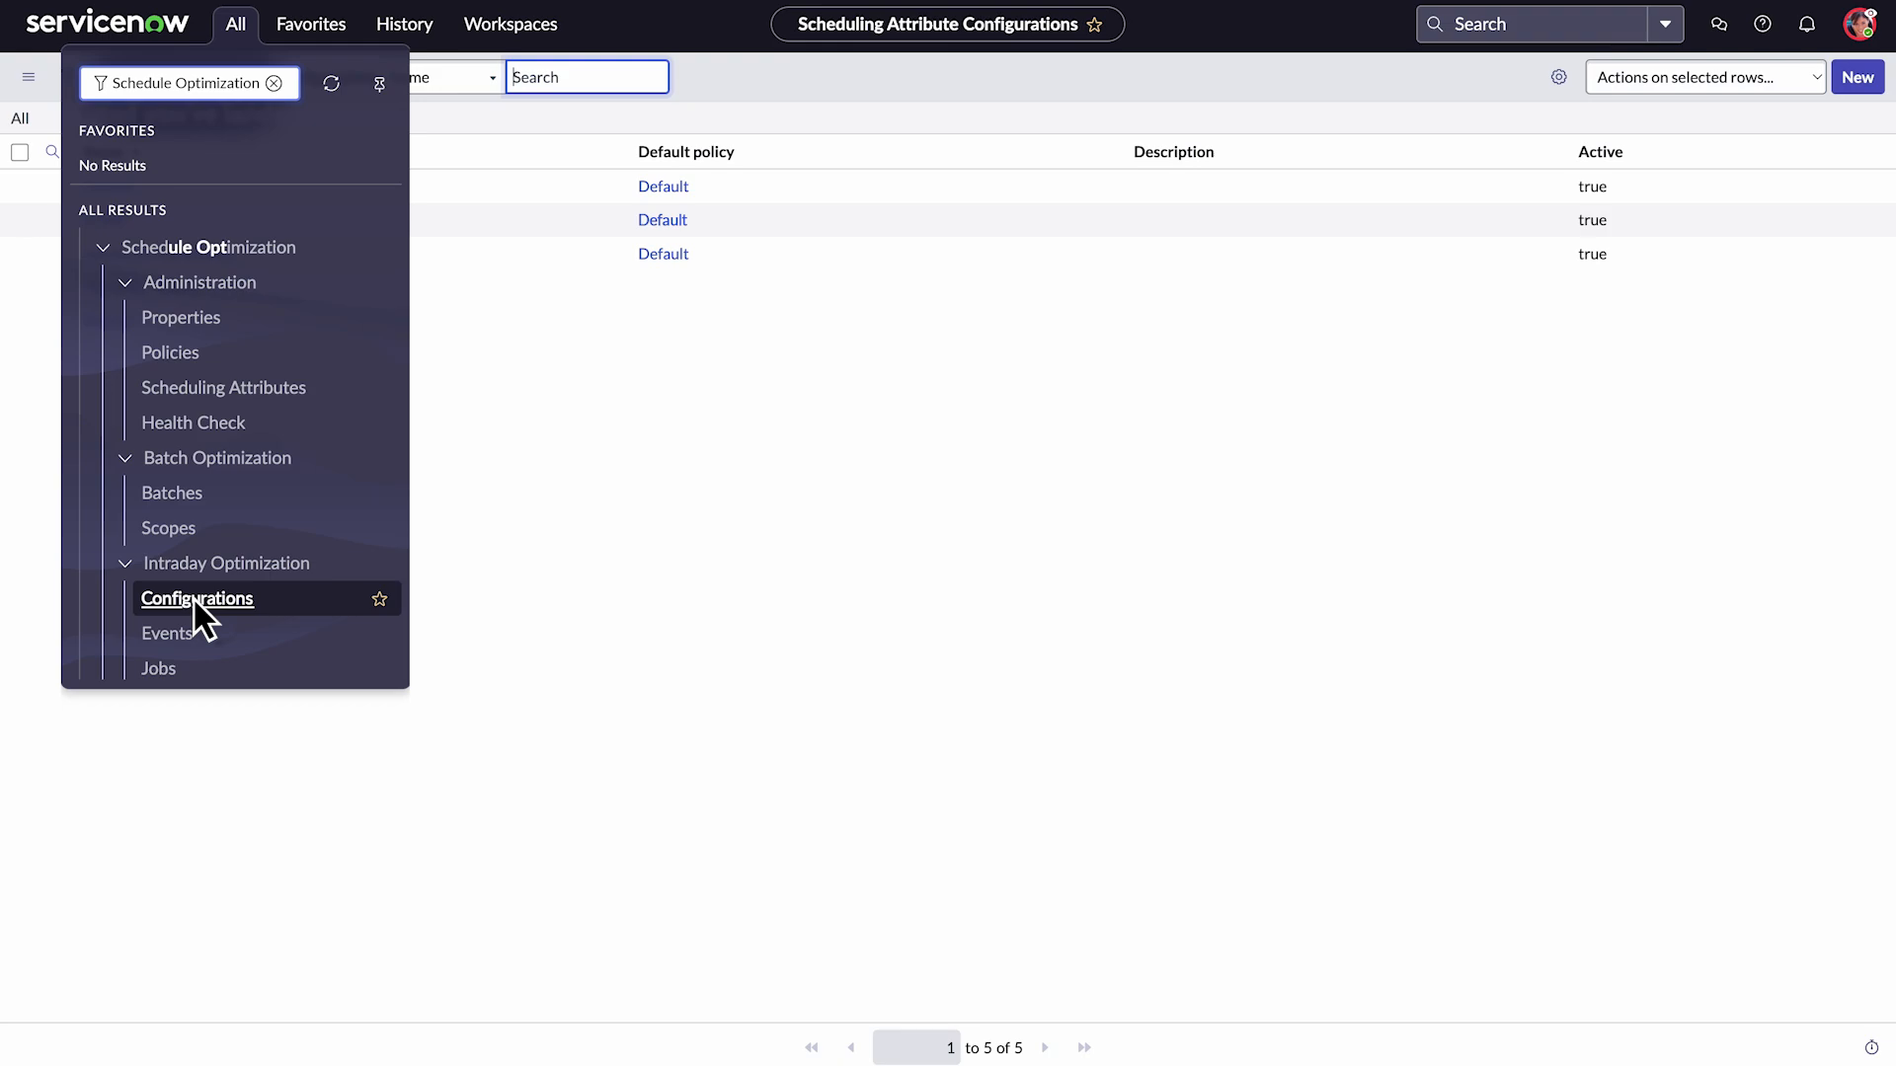
click(196, 596)
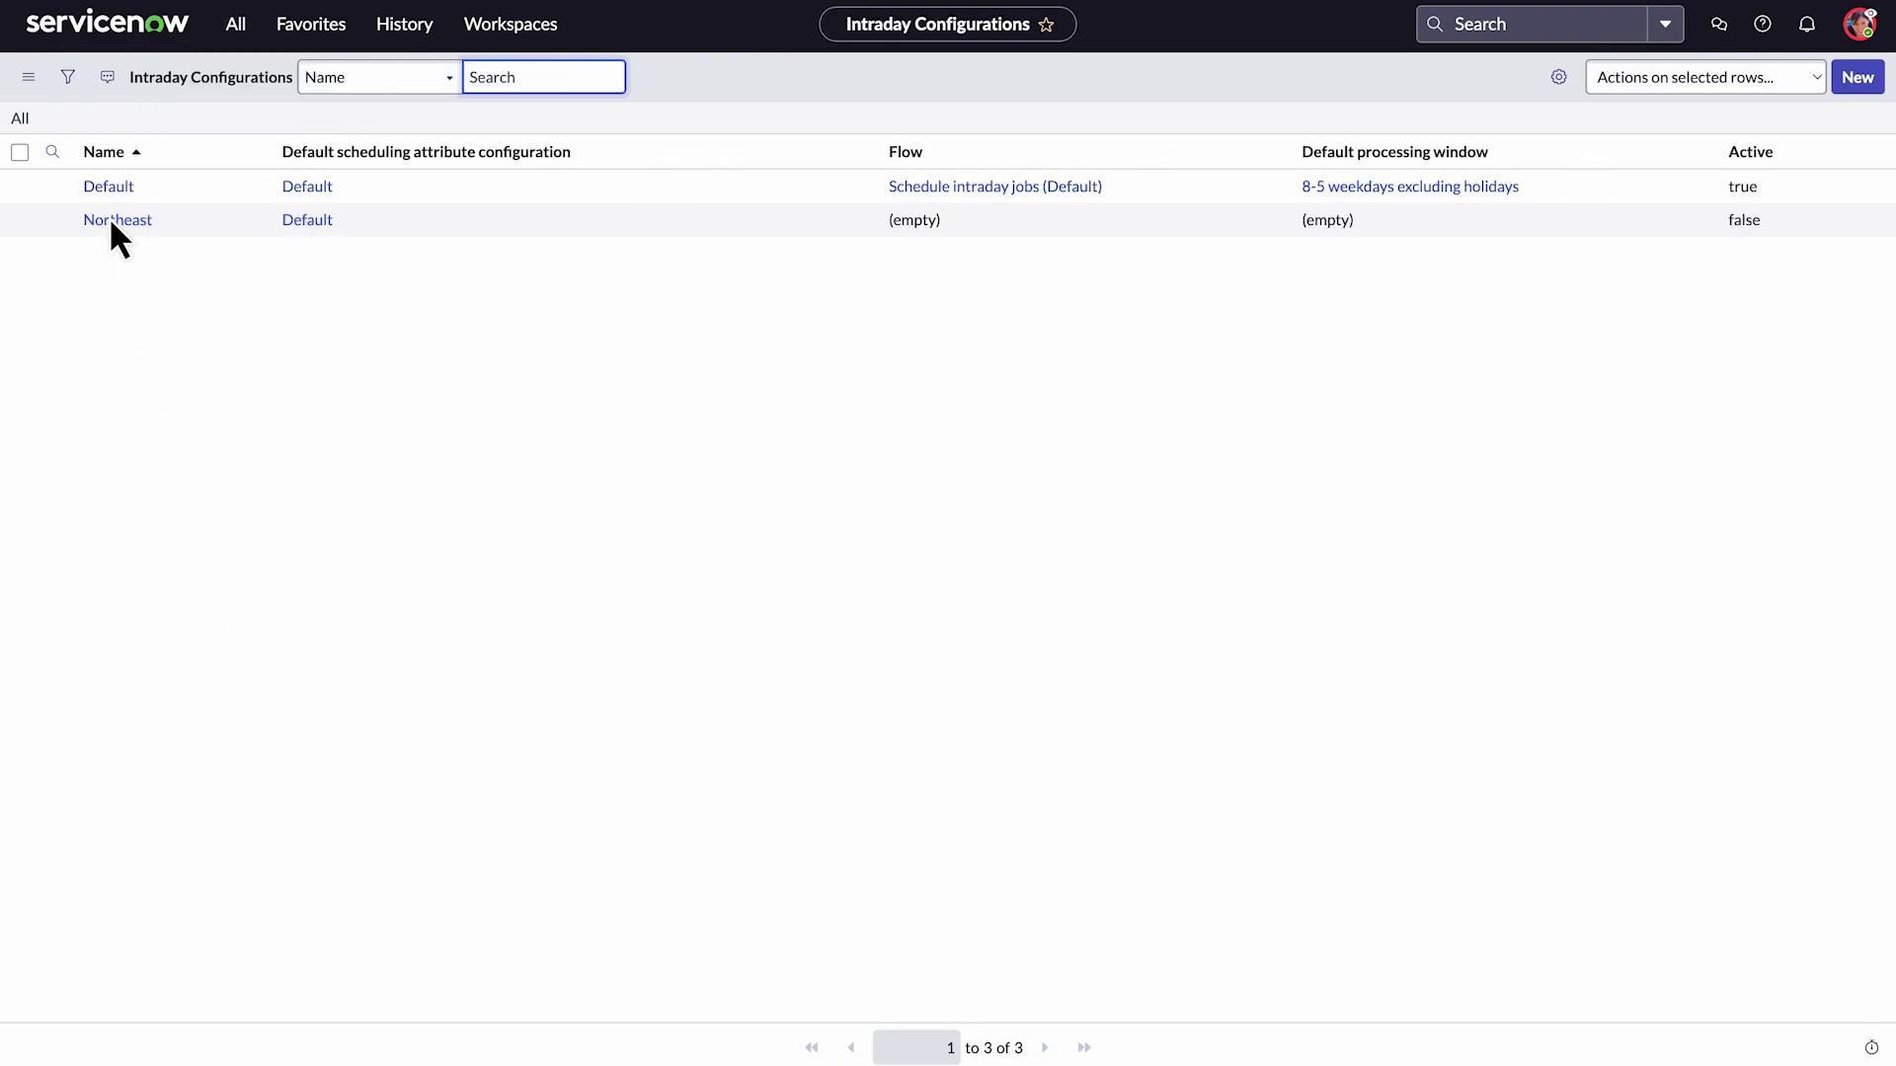
click(116, 220)
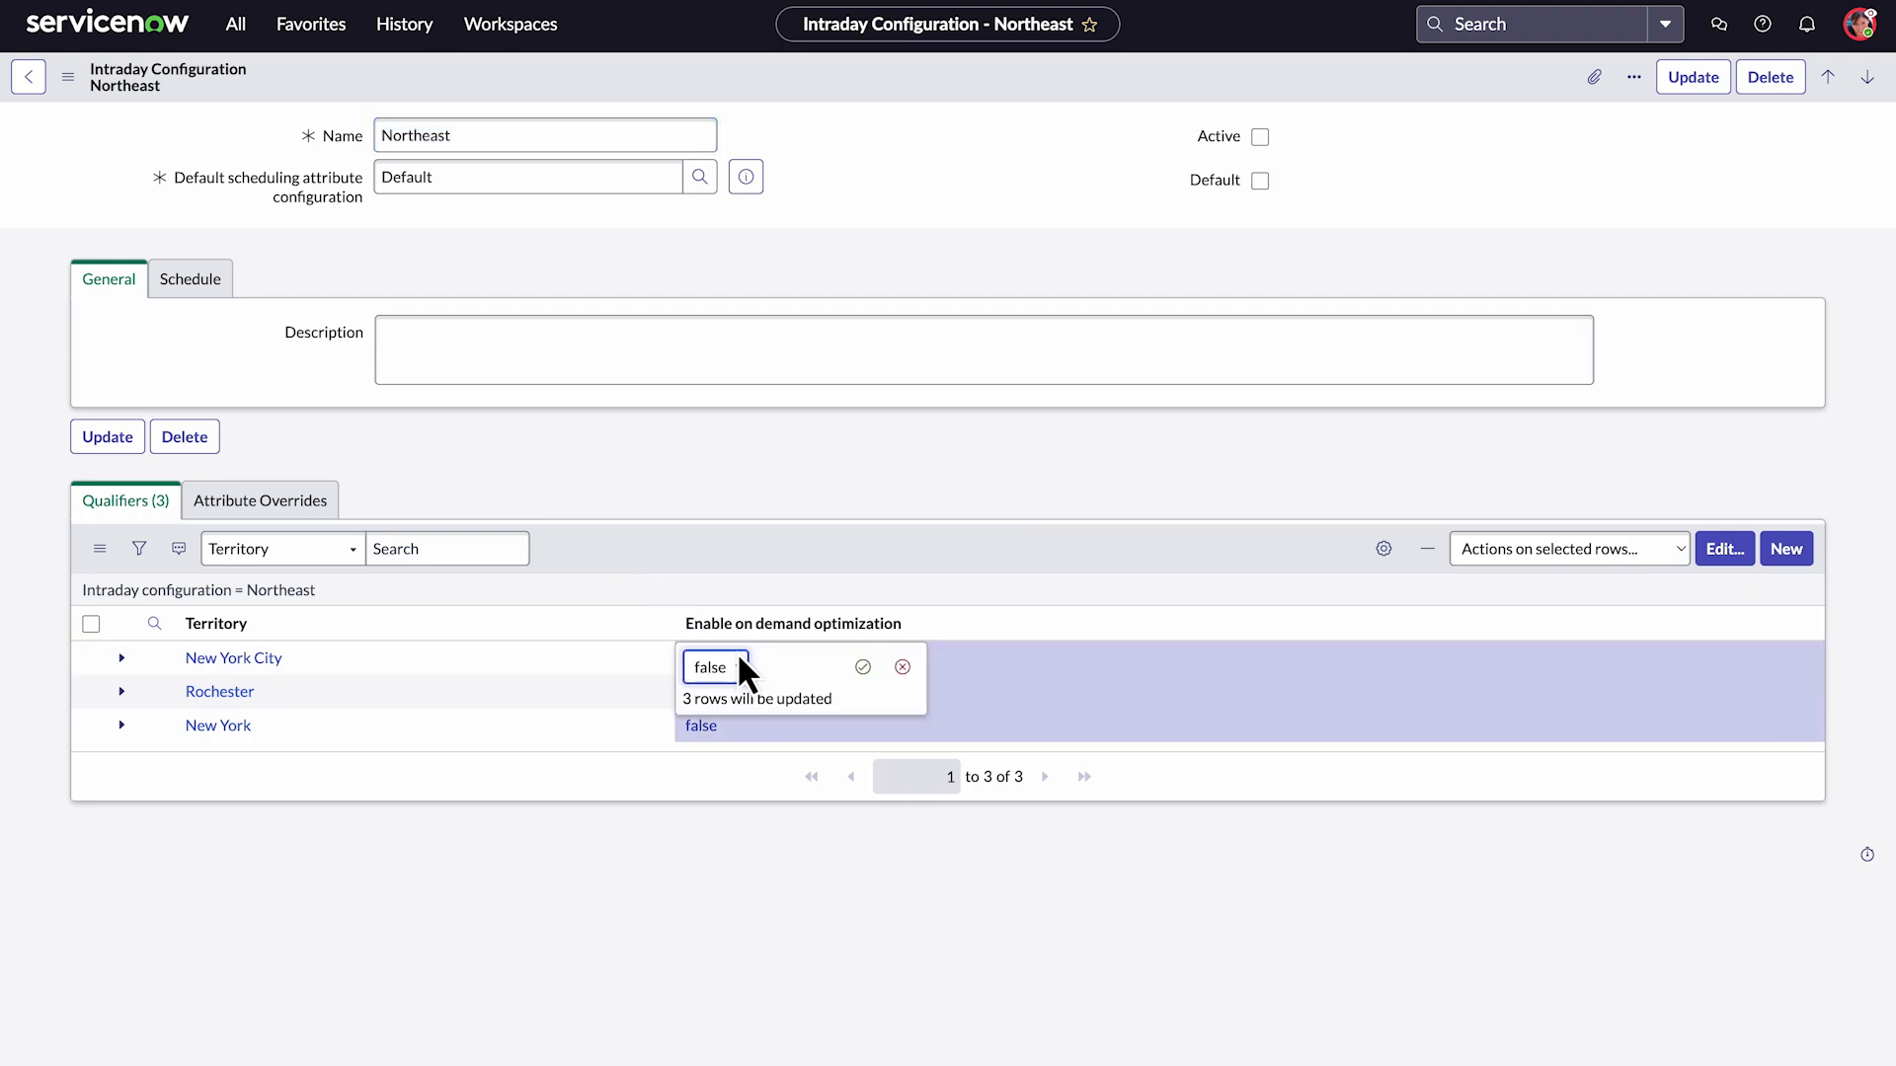
- Set Enable on demand optimization to true for New York City, Rochester and New York
click(711, 667)
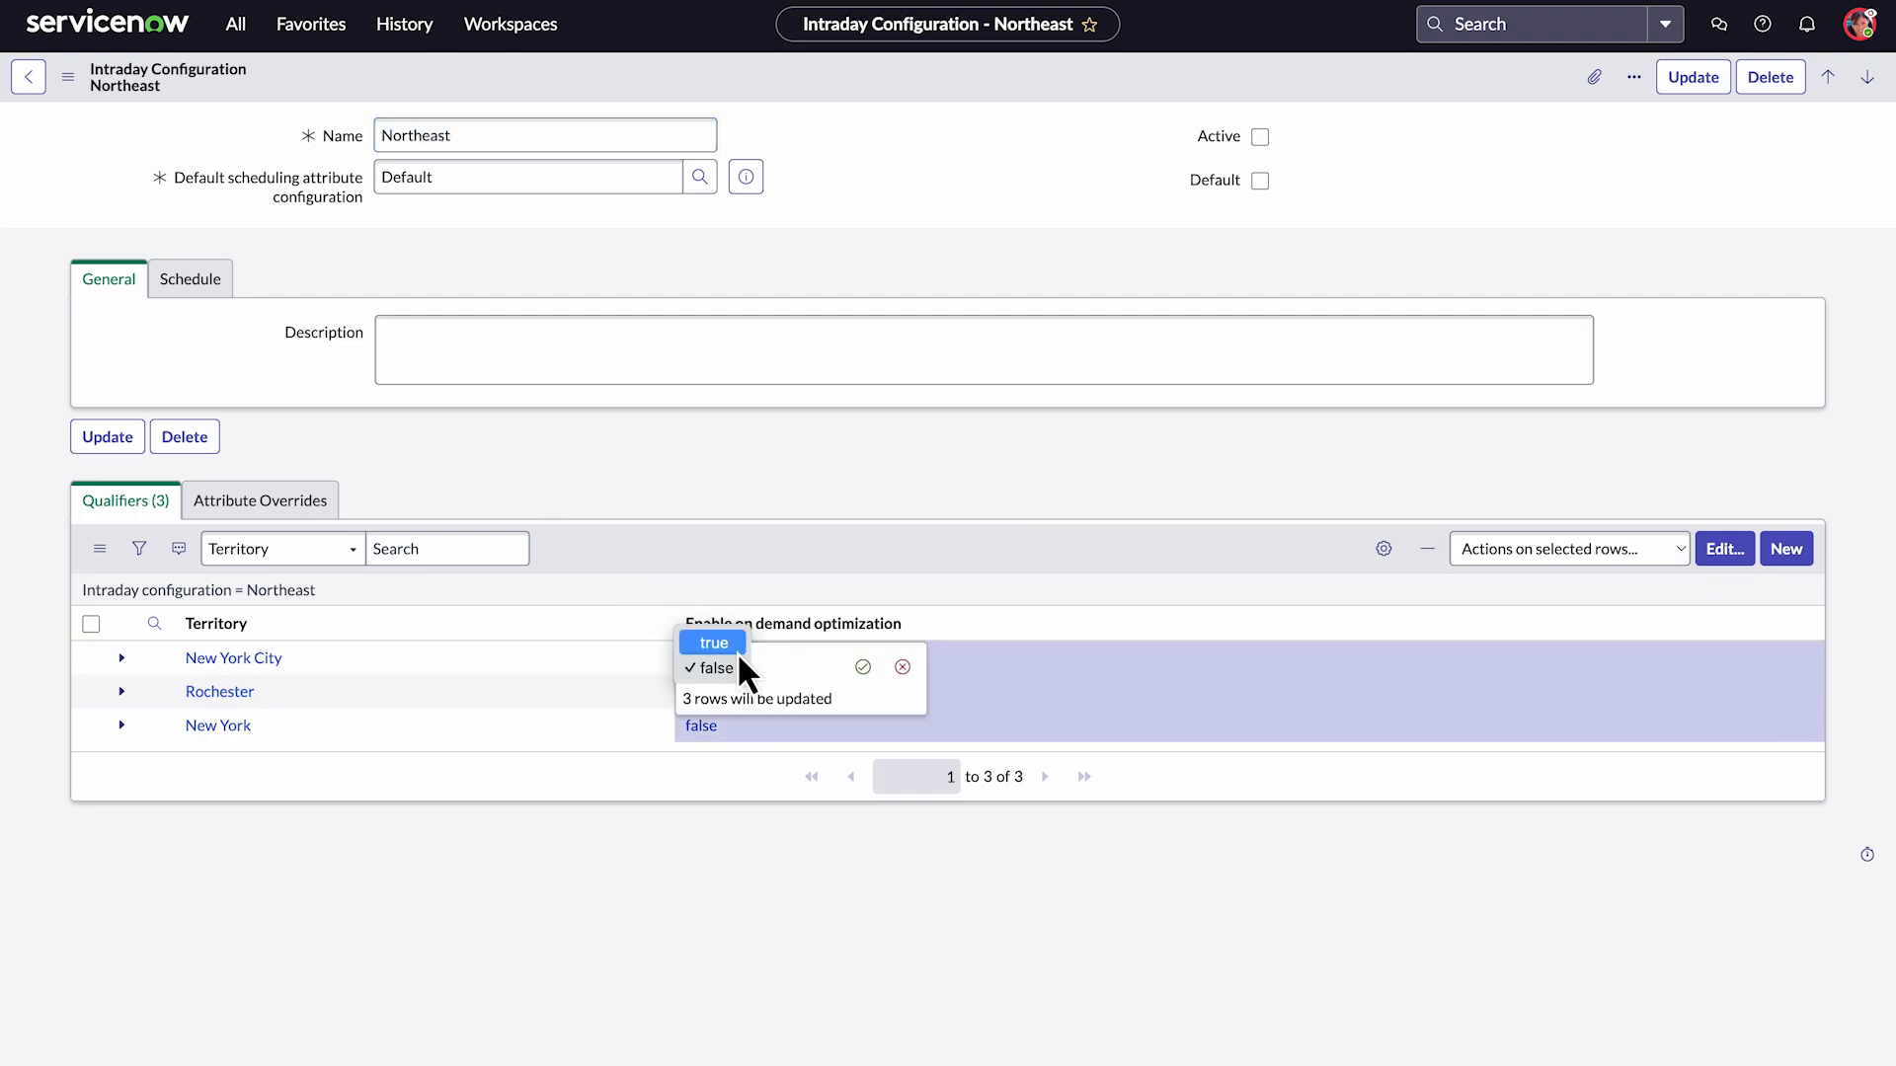
click(707, 642)
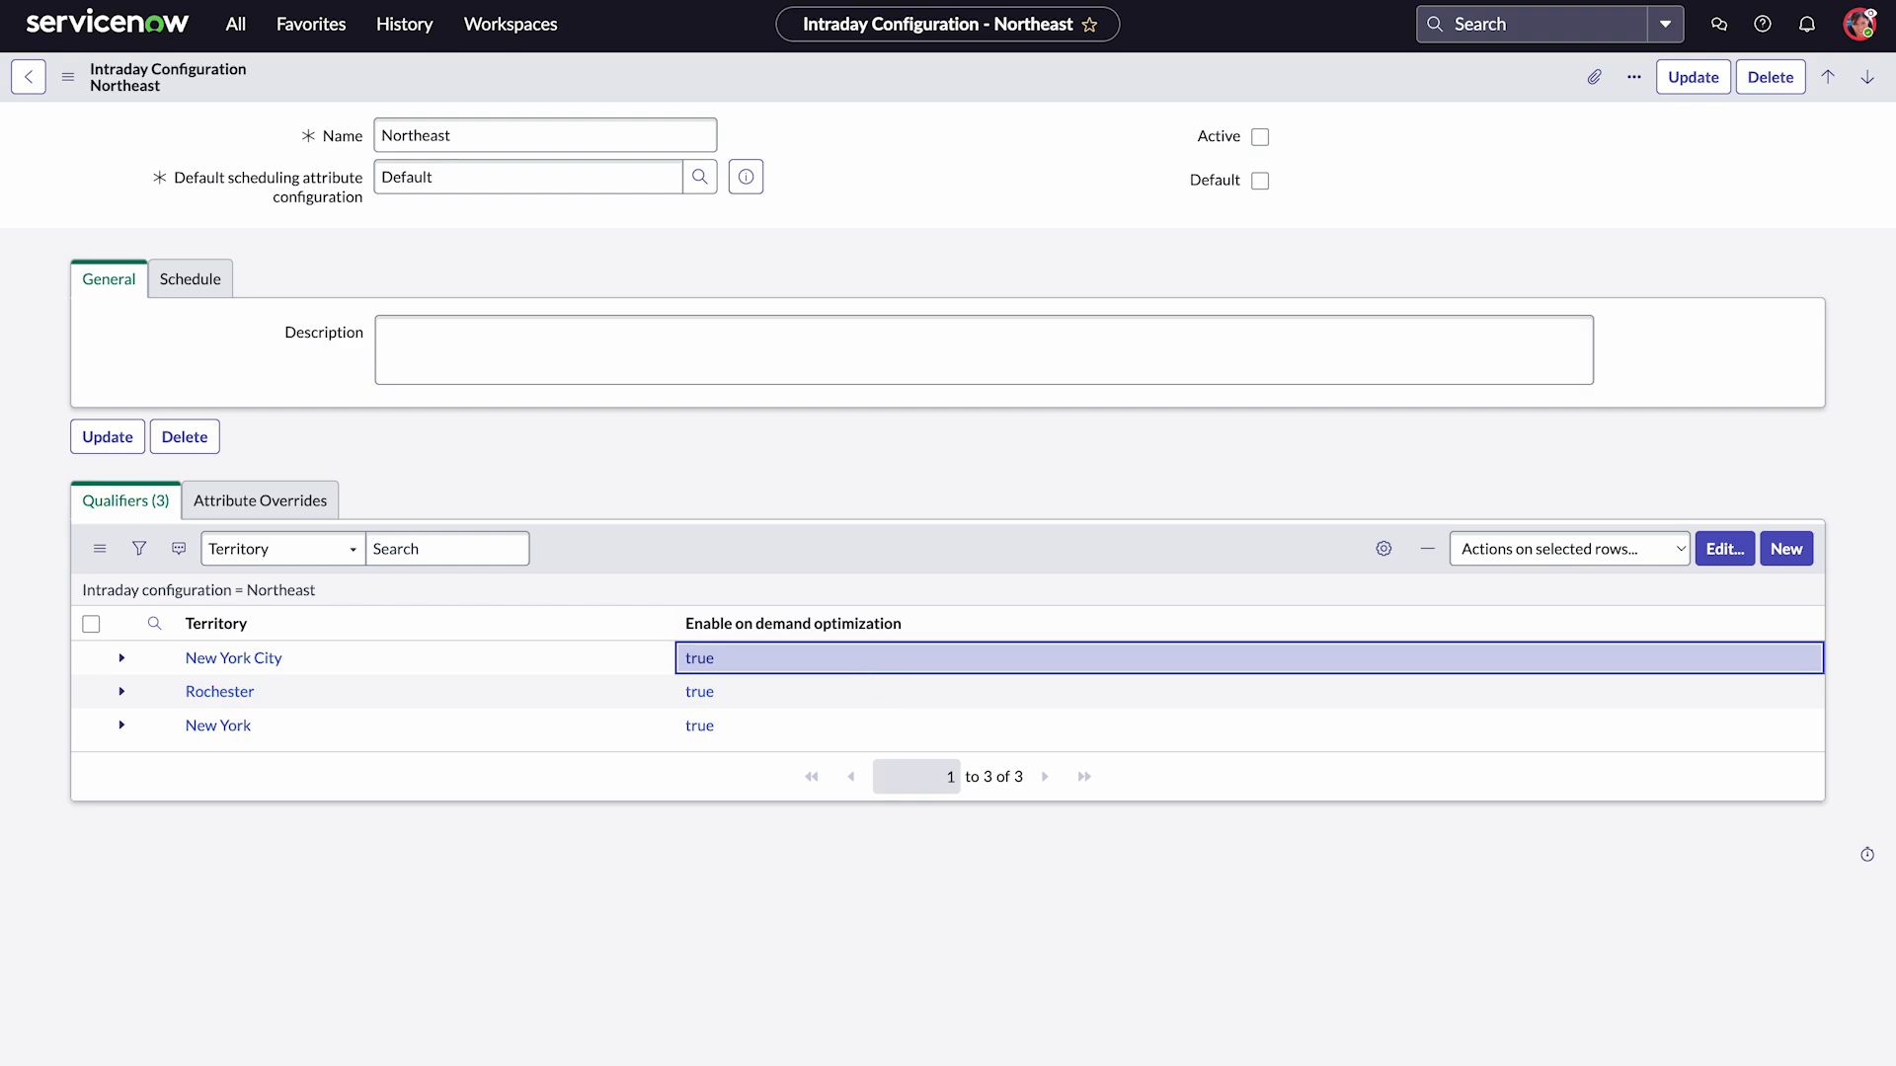